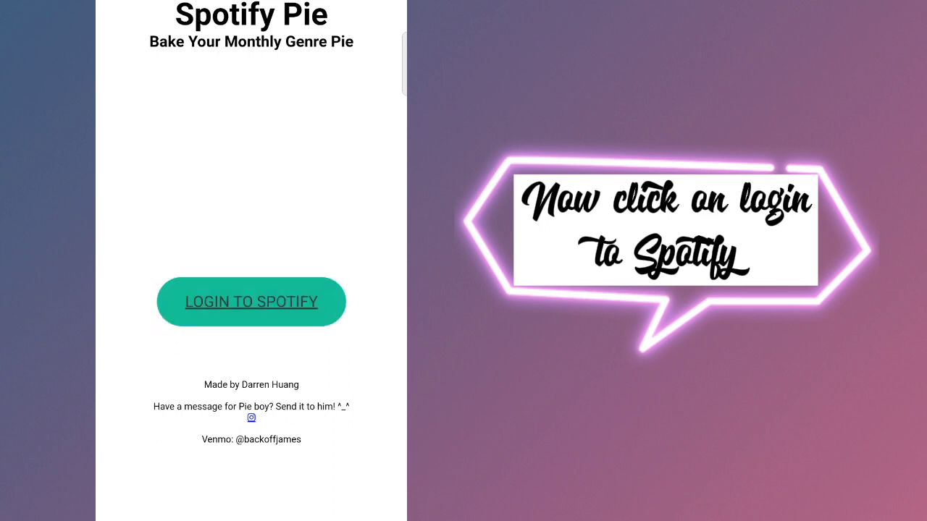
# Step: Start the Spotify Pie login with a Spotify account
pyautogui.click(252, 302)
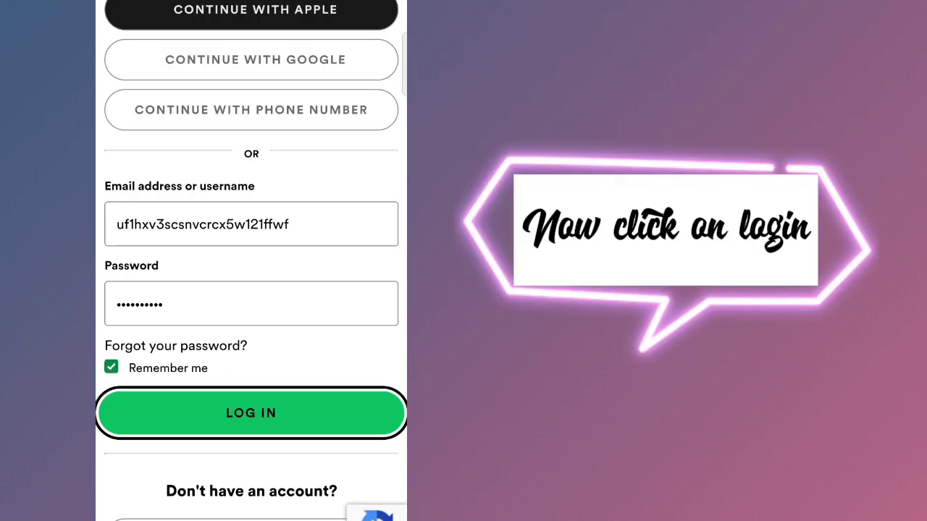
# Step: Submit the entered Spotify credentials and agree to grant the app access
pyautogui.click(251, 413)
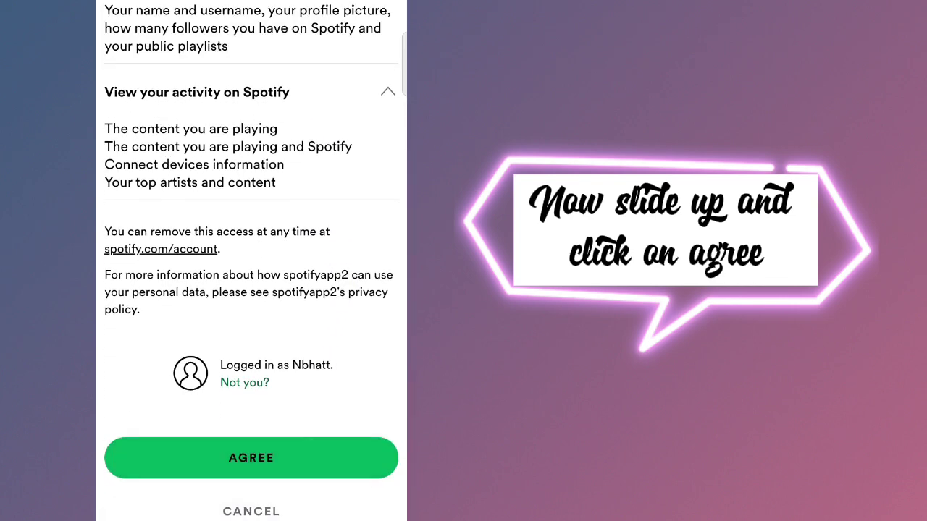
pyautogui.click(252, 458)
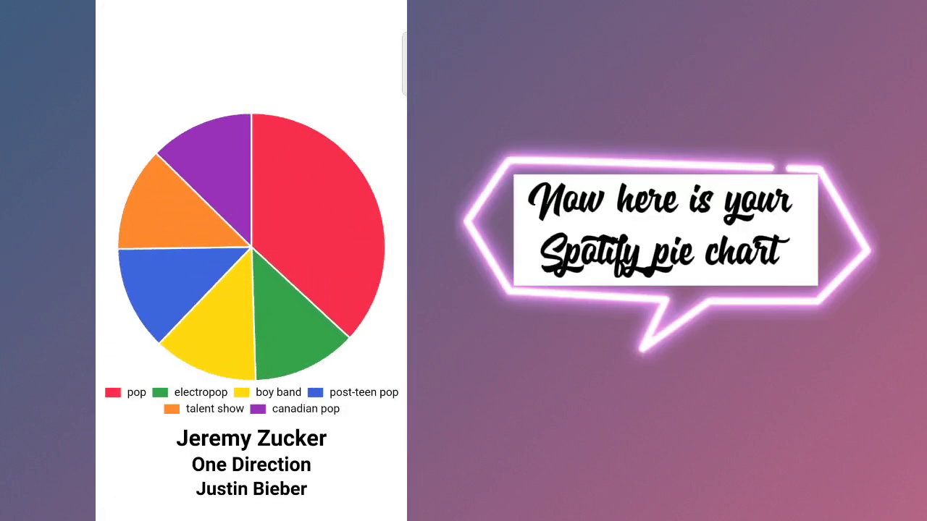